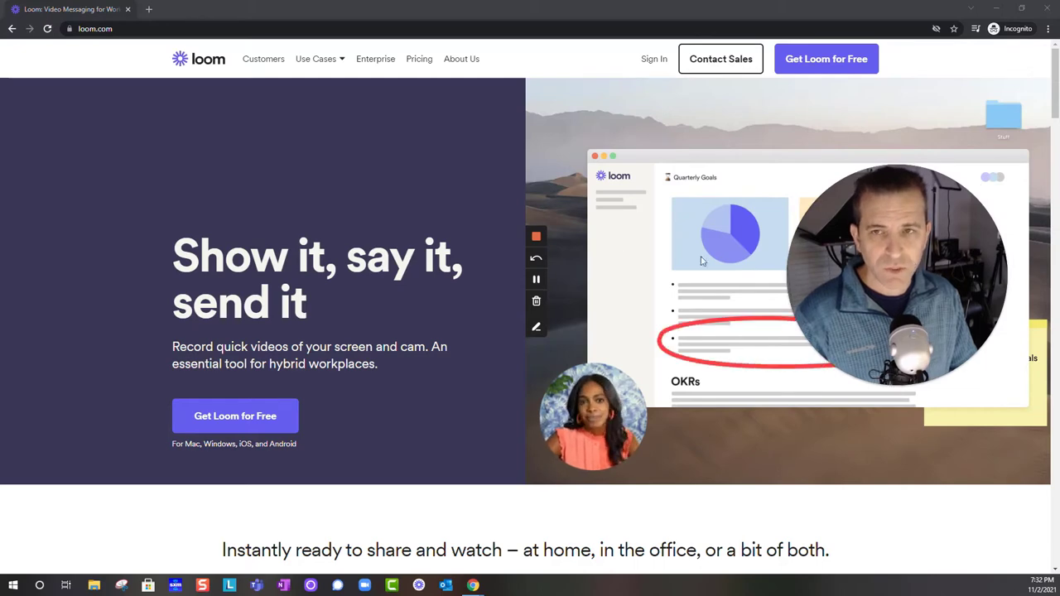
Step: Open loom.com's Pricing page to compare the Starter, Business and Enterprise plans
click(419, 59)
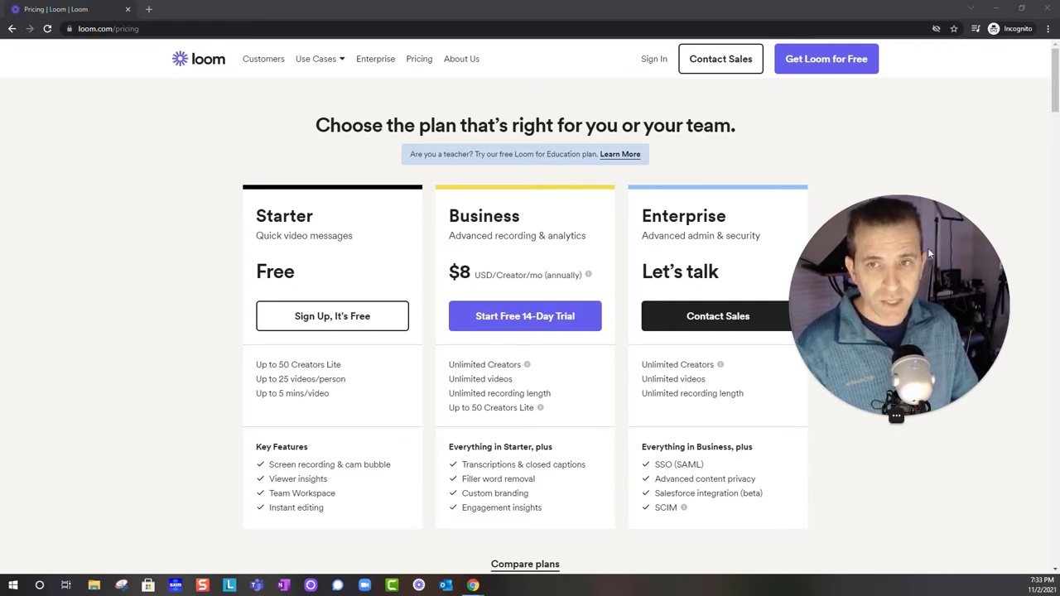
mouse_move(300, 88)
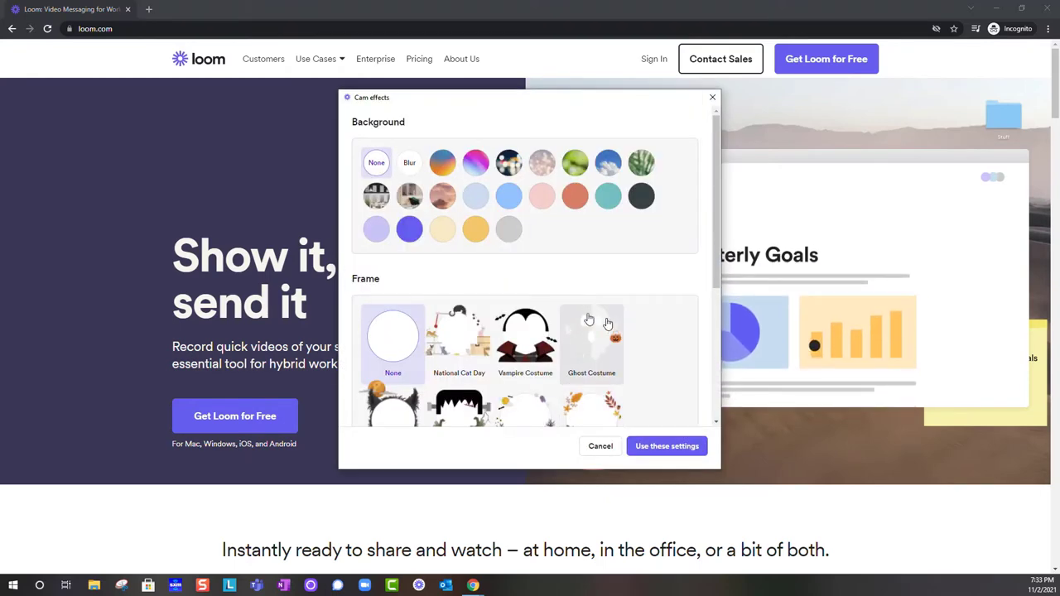
Step: Apply the cloudy-sky camera background, draw a red pen line, and reopen Cam effects
click(409, 162)
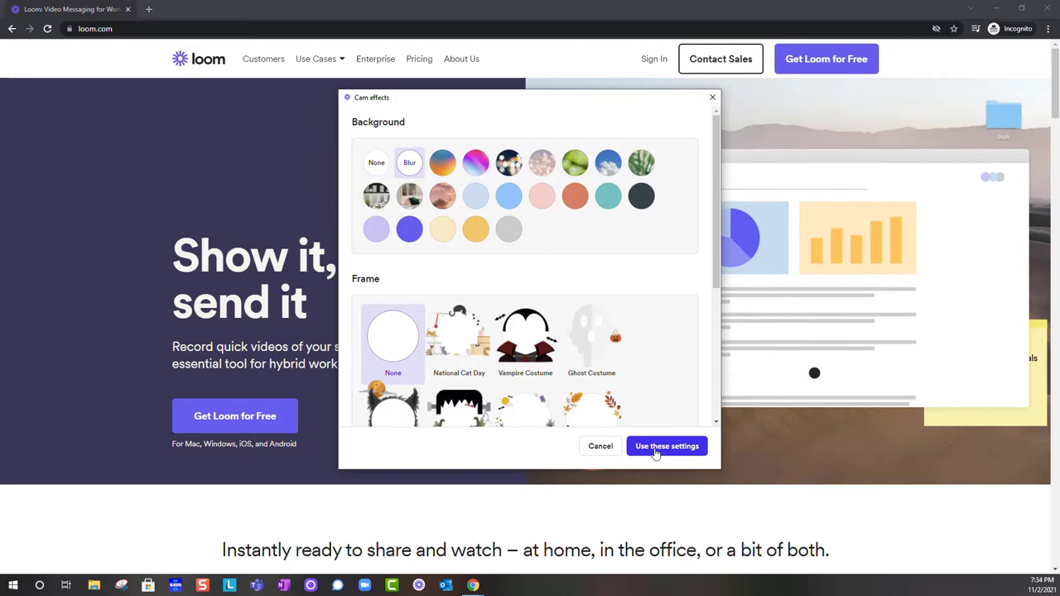
click(666, 445)
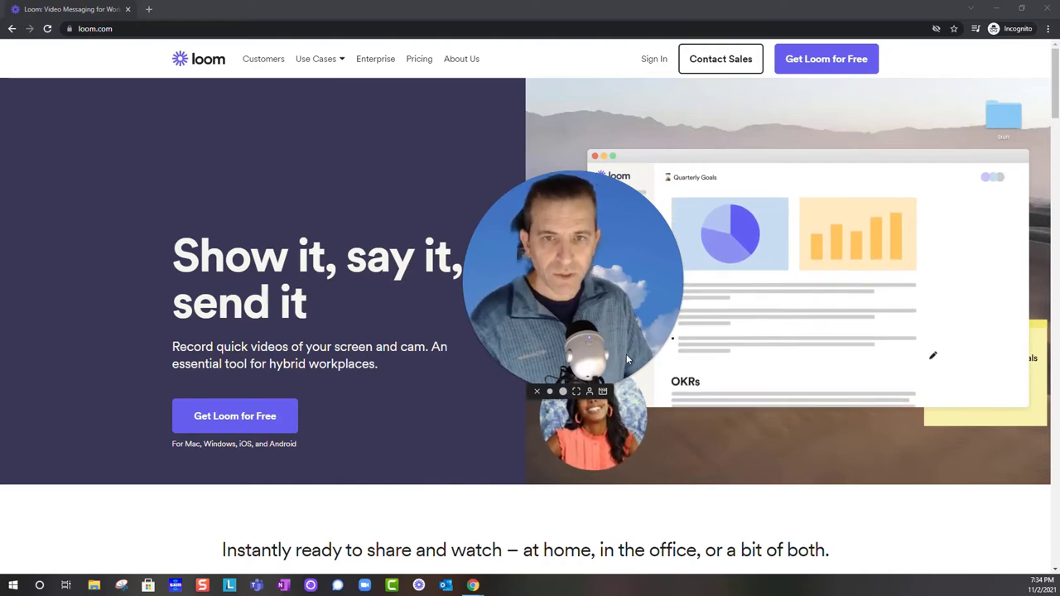
click(603, 390)
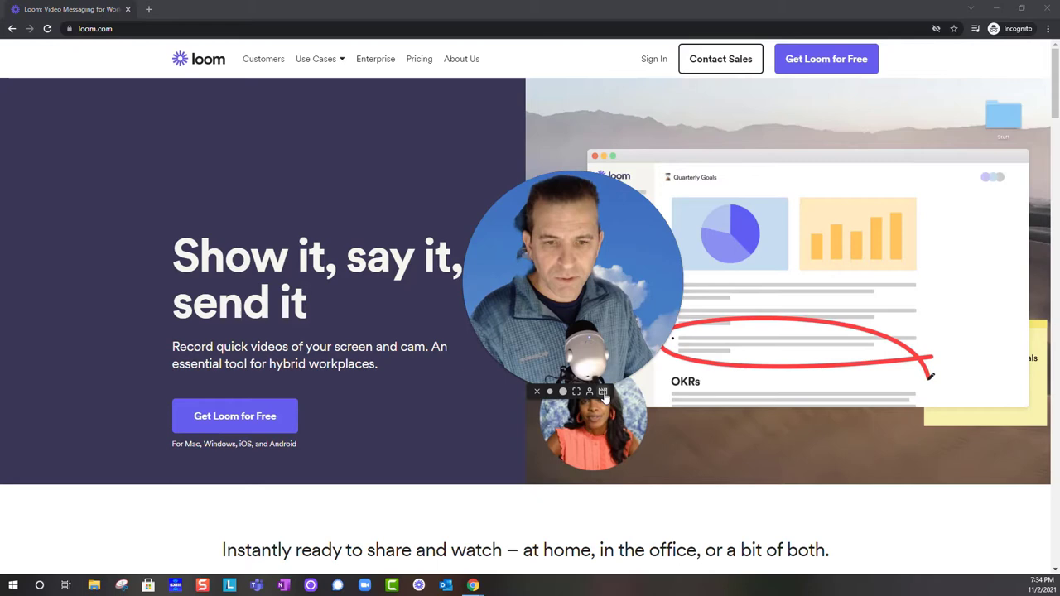
click(603, 391)
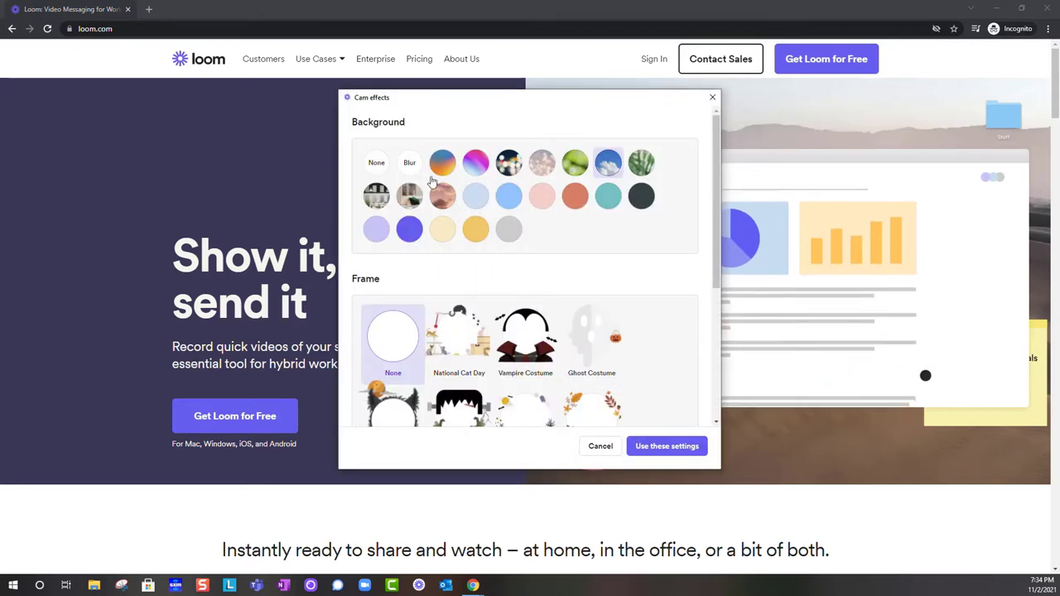
Step: Preview the Status Update frame, then switch to the None frame with a blurred background
scroll(down, 3)
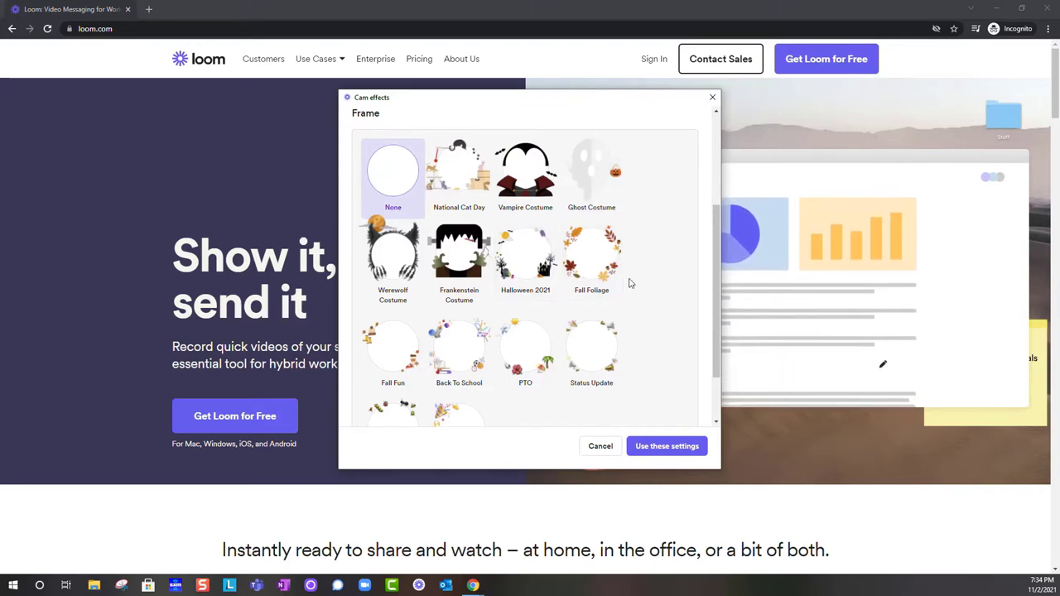
click(591, 348)
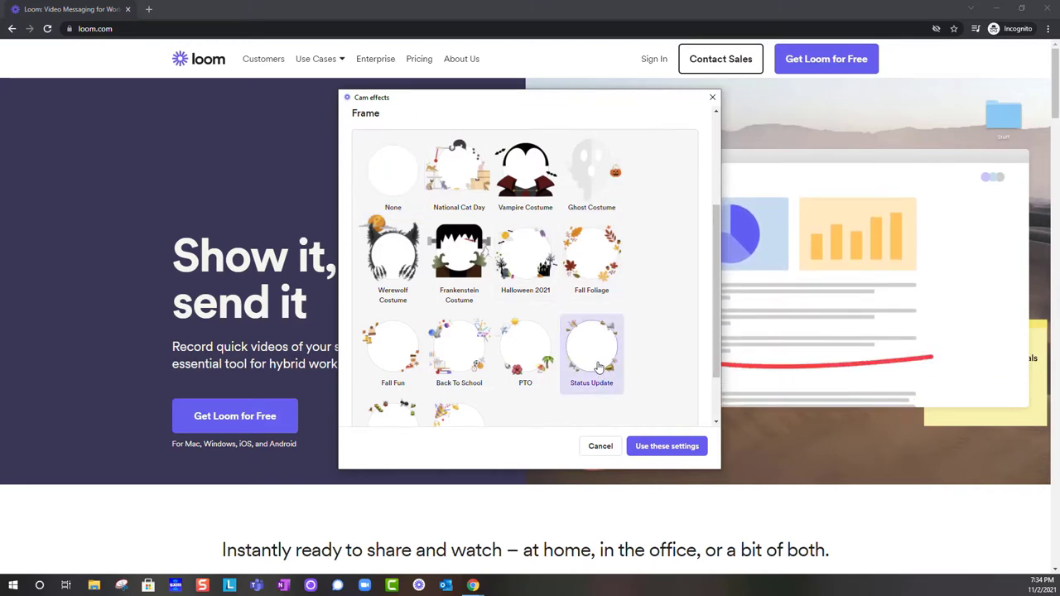
click(667, 446)
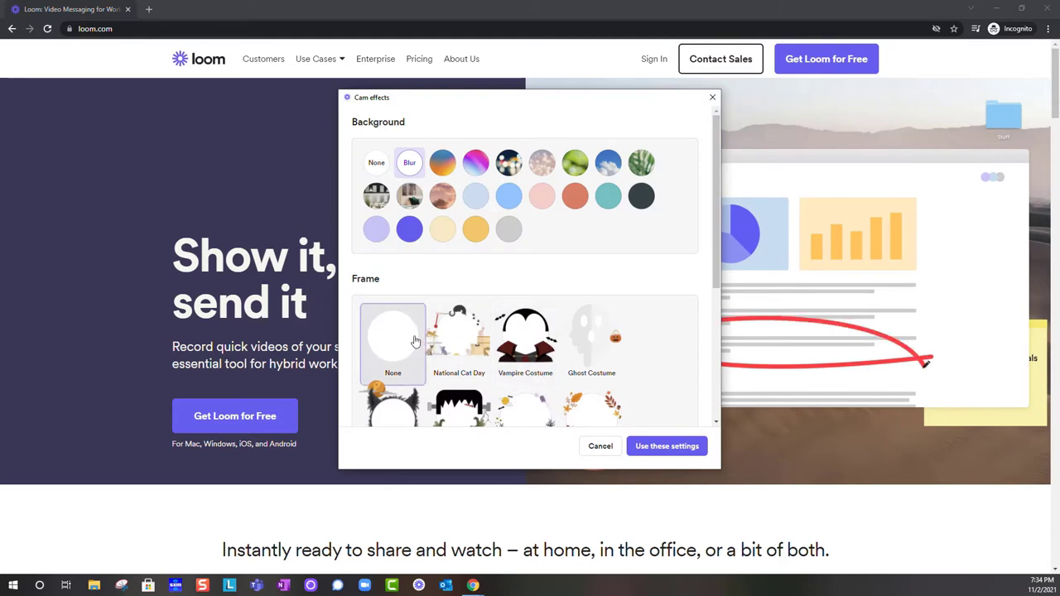
click(666, 445)
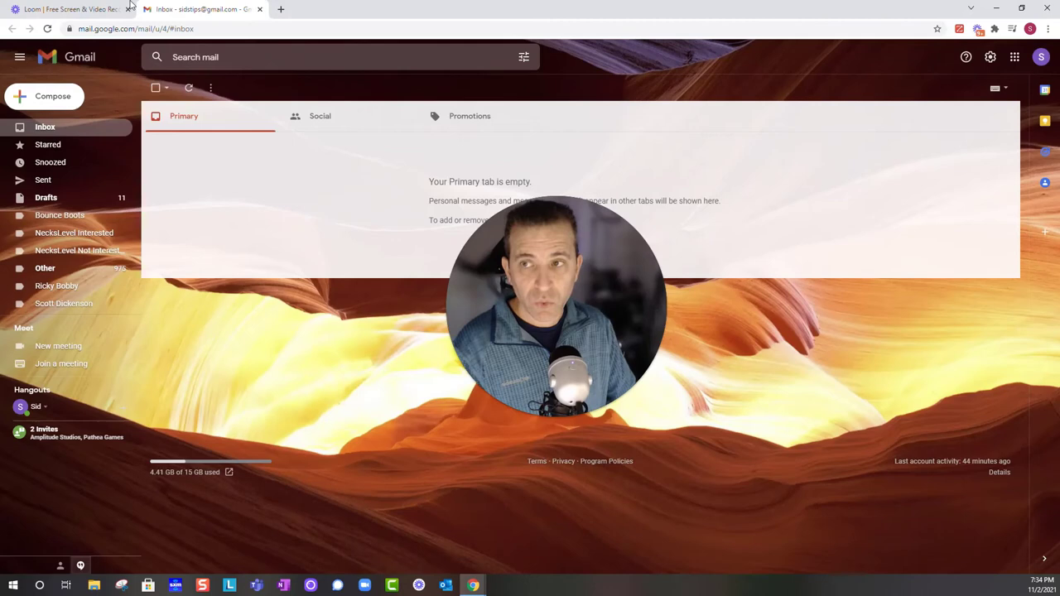
Step: Switch from the empty Gmail inbox to the Loom tab's Personal Library
click(71, 9)
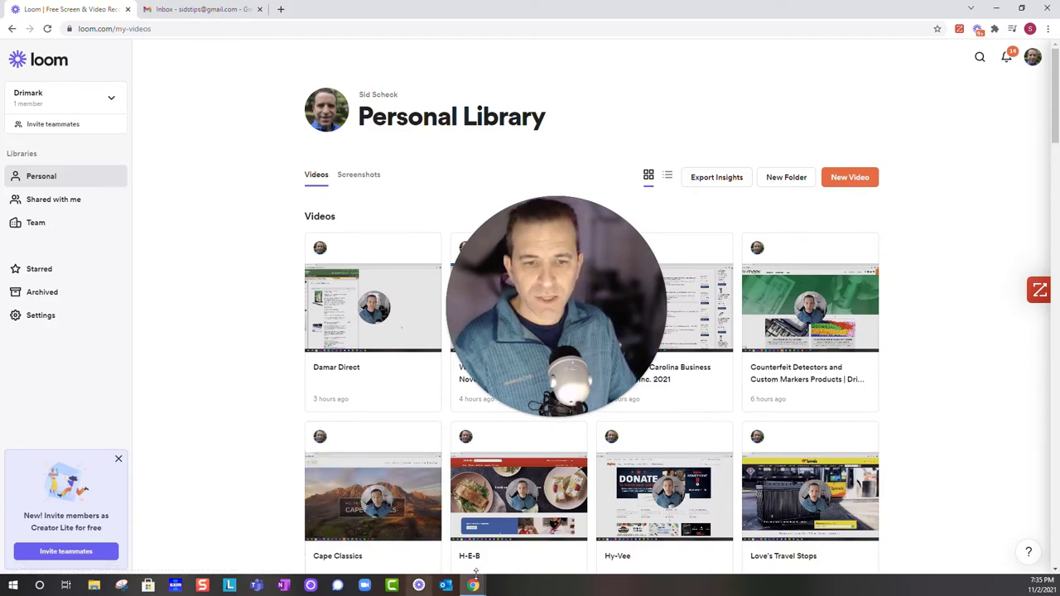
mouse_move(373, 497)
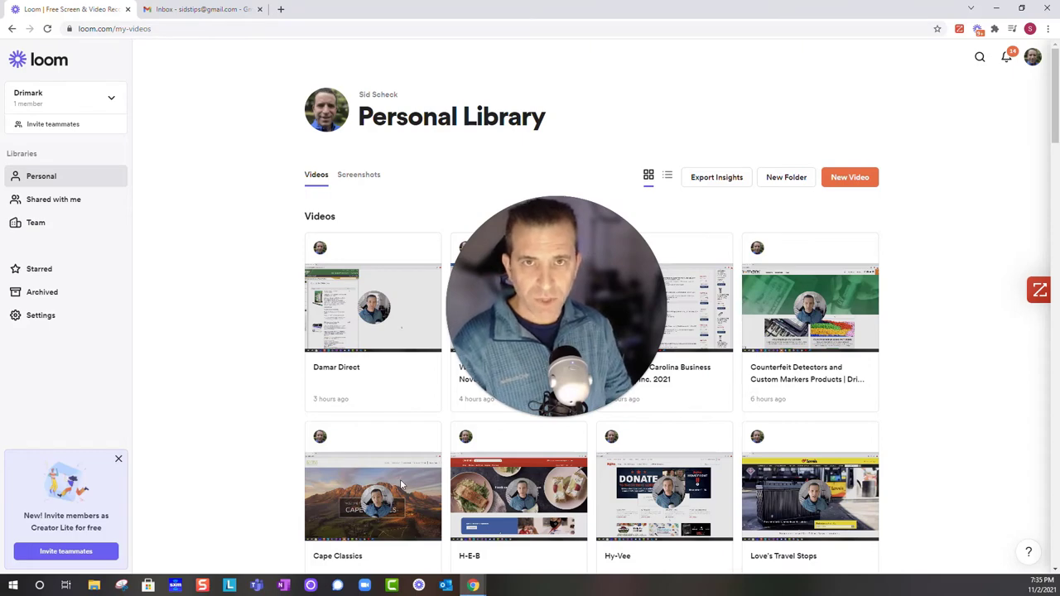
mouse_move(244, 239)
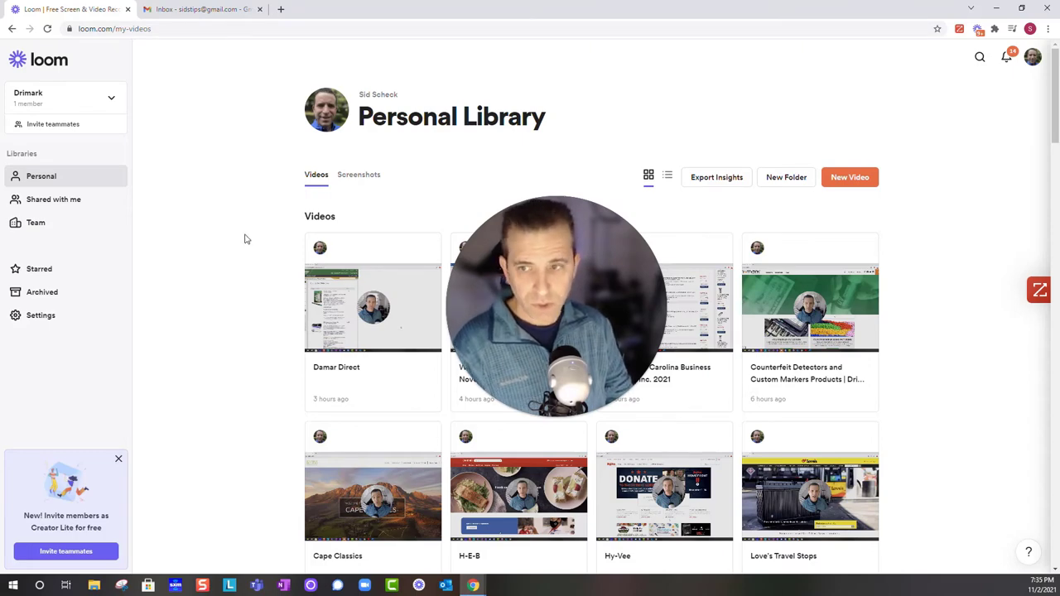
Step: Open the Starred Library from the sidebar to see the starred Flash Test videos
click(38, 269)
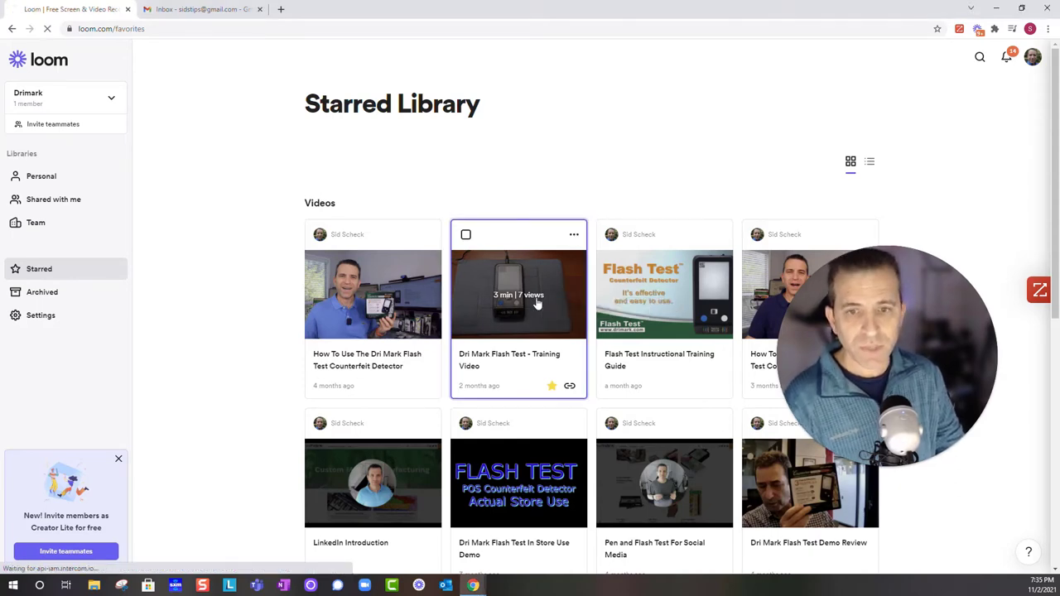
Step: Open the Dri Mark Flash Test - Training Video card and play the video
click(517, 294)
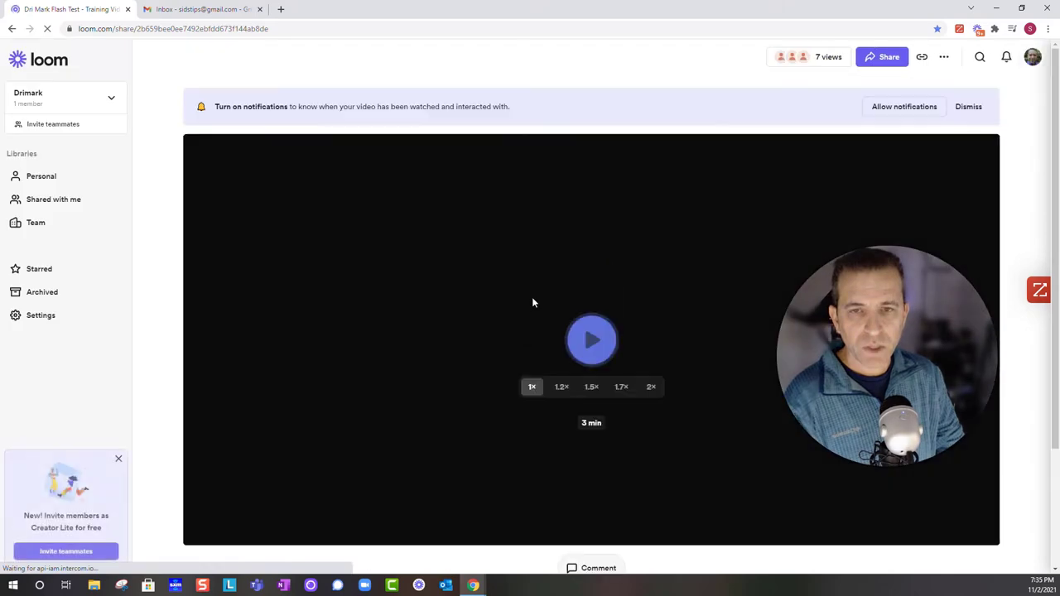
click(592, 340)
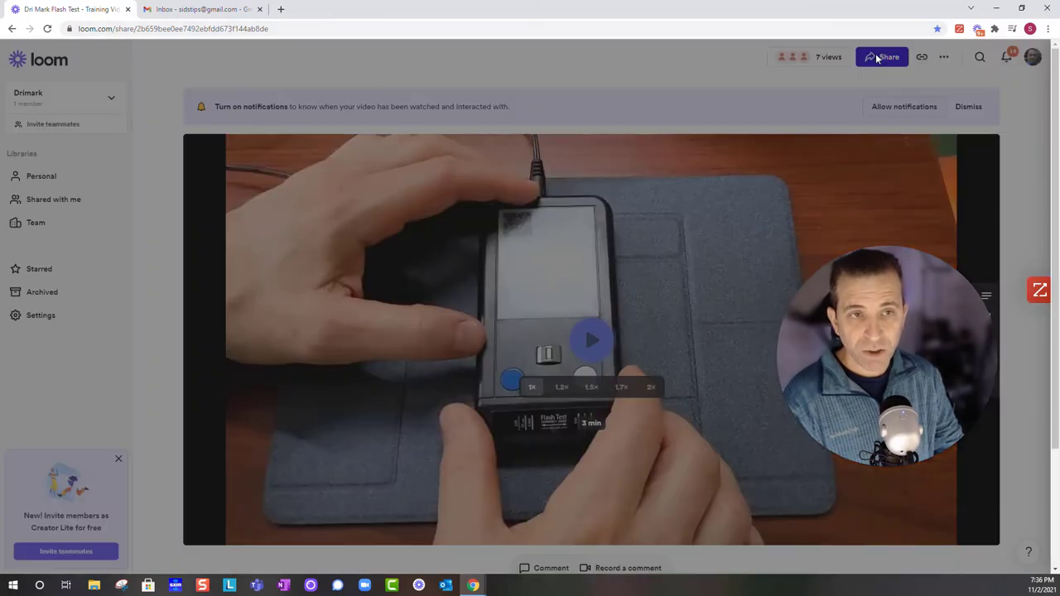
Step: Open Share for the training video and browse its Social and Embed options
click(881, 56)
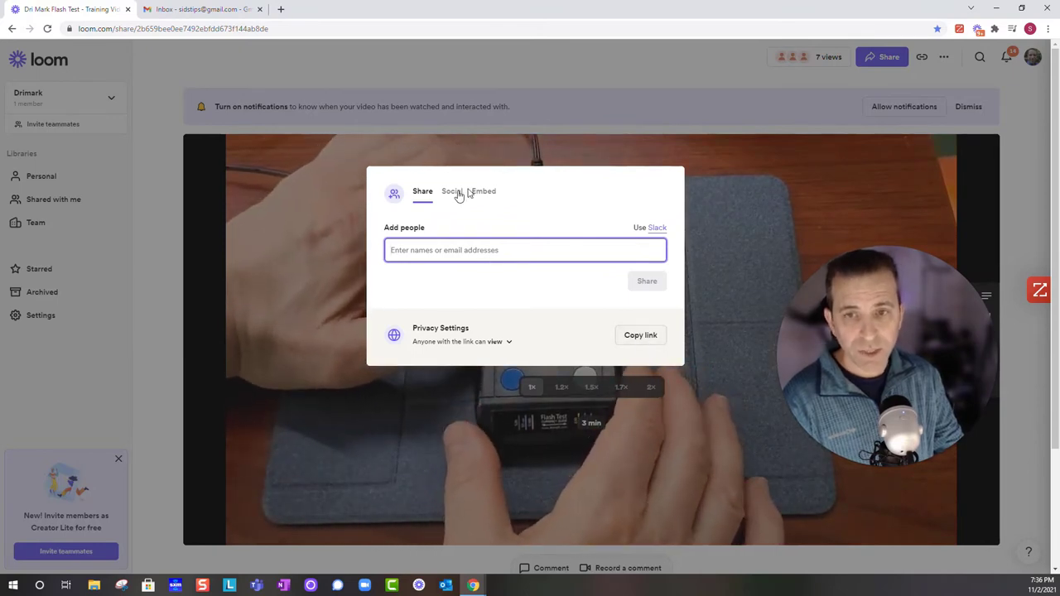
click(452, 191)
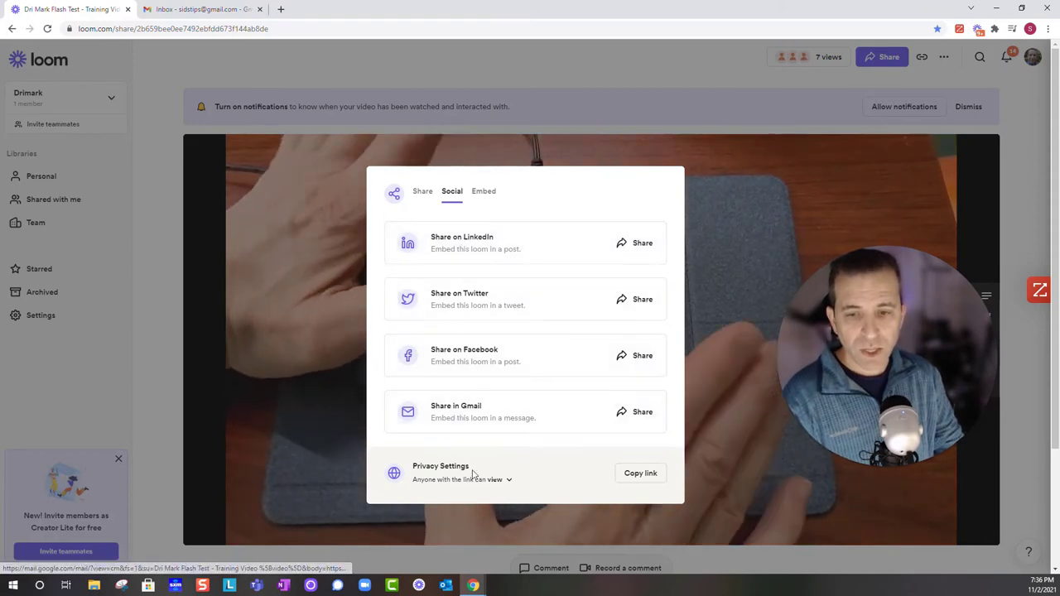
click(461, 479)
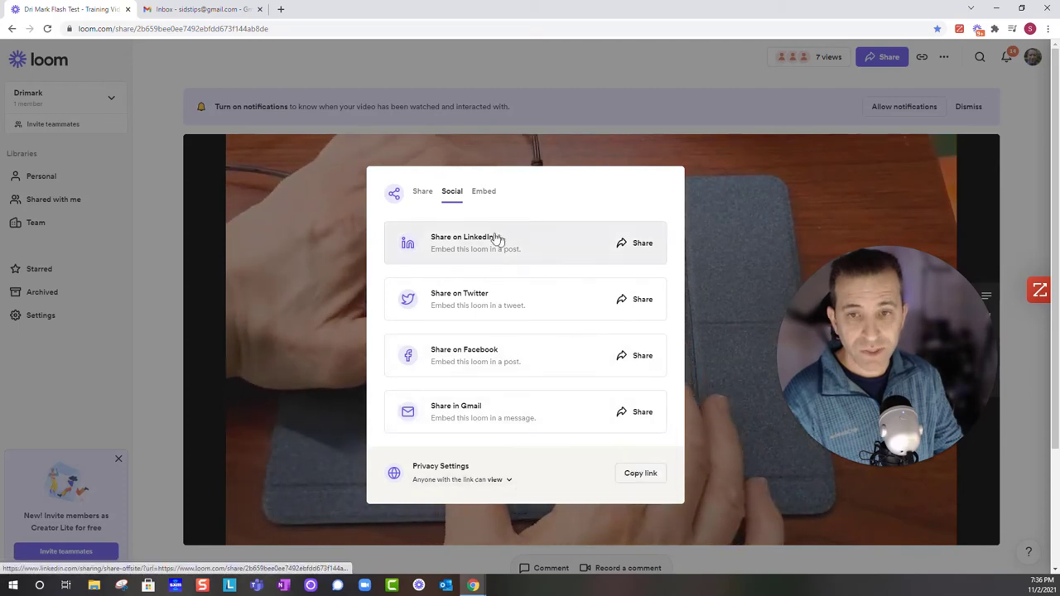
click(483, 190)
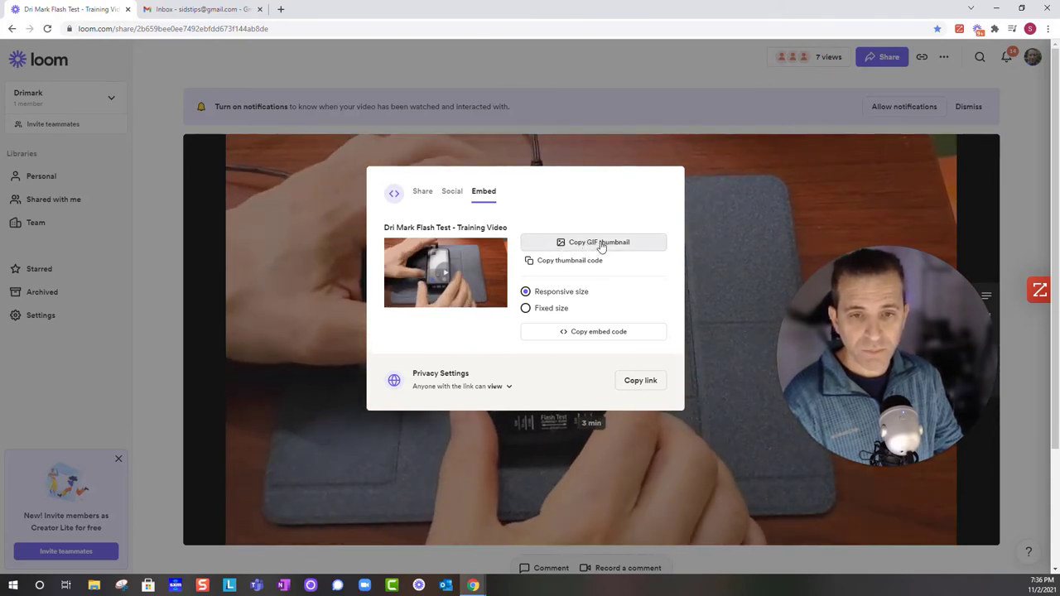
Step: Copy the training video's animated GIF thumbnail from the Embed options
click(593, 241)
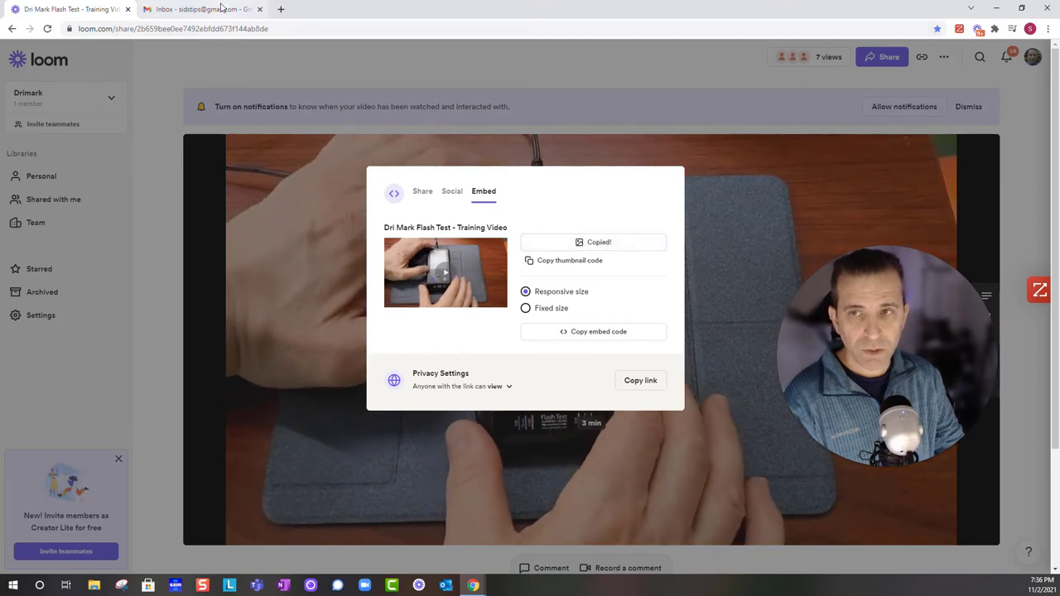
Step: Compose a Gmail draft to your own address with subject 'Test', then return to Loom
click(202, 9)
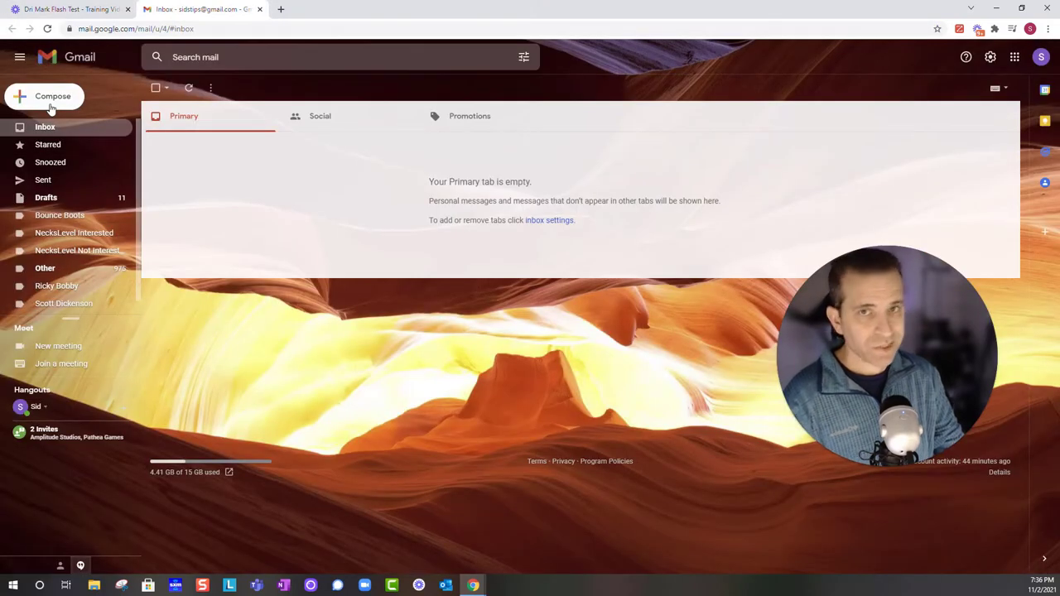
click(52, 96)
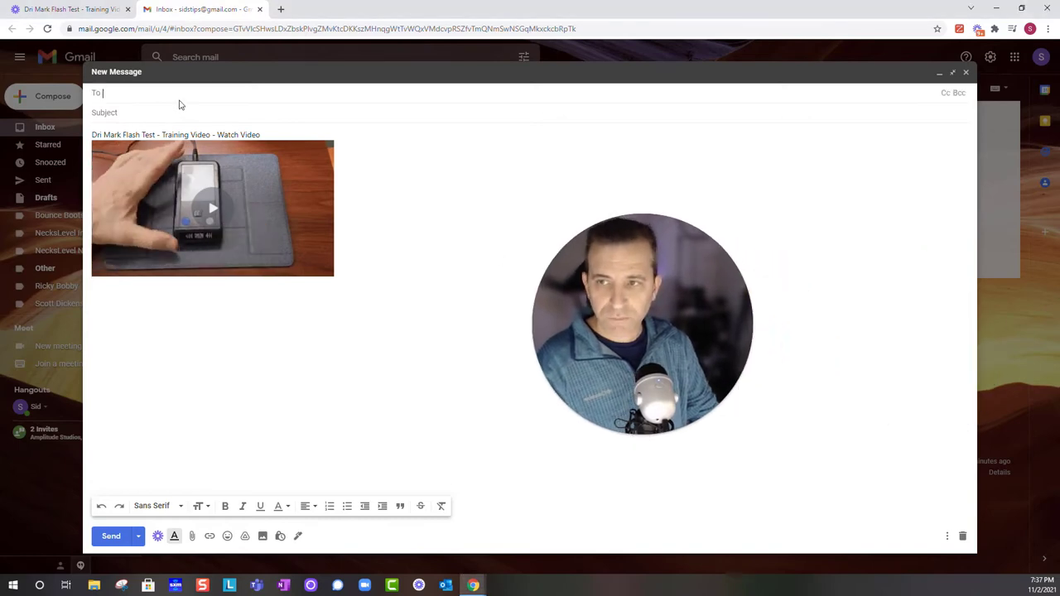
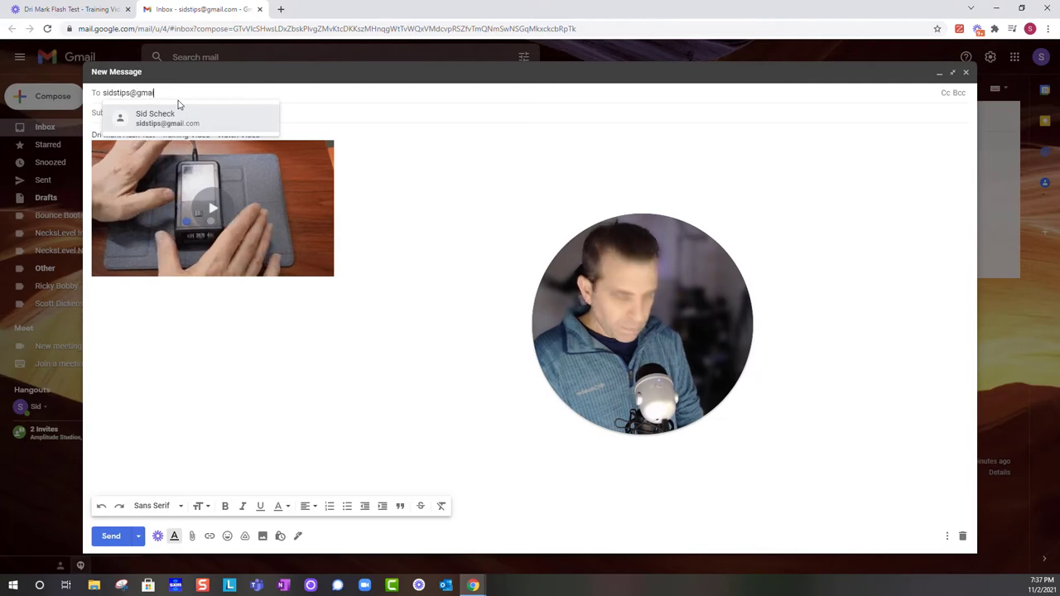
click(156, 119)
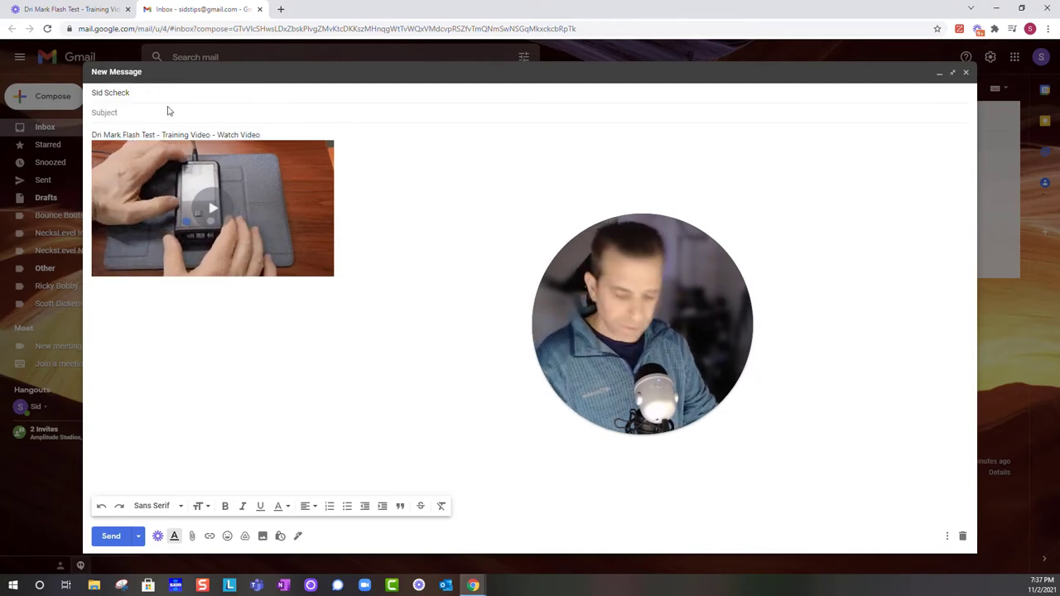
text(Test)
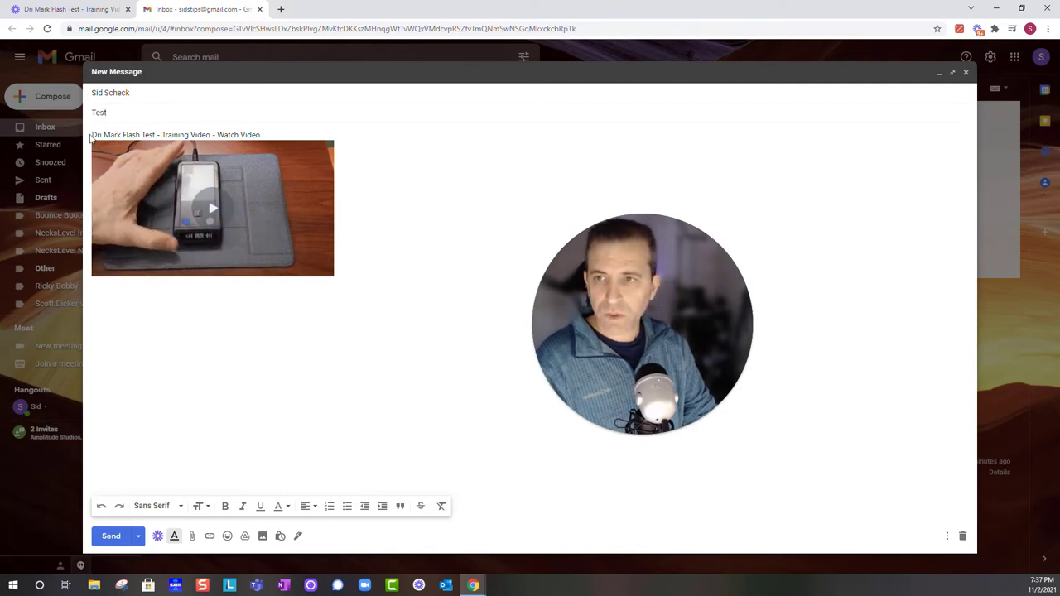
click(70, 10)
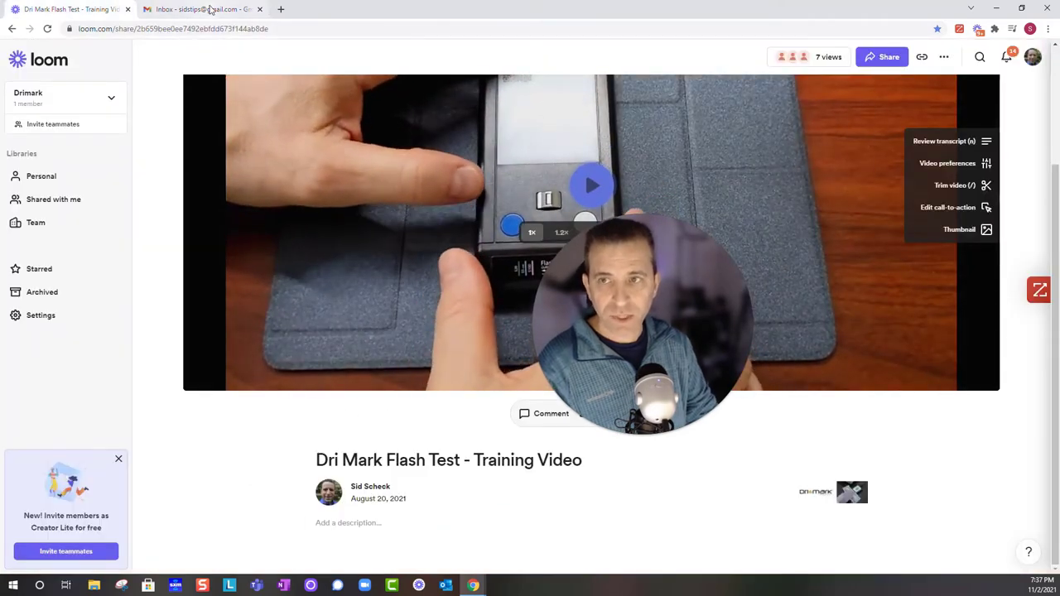
Step: Add the body line 'This is a test' to the Test draft and send it
click(203, 10)
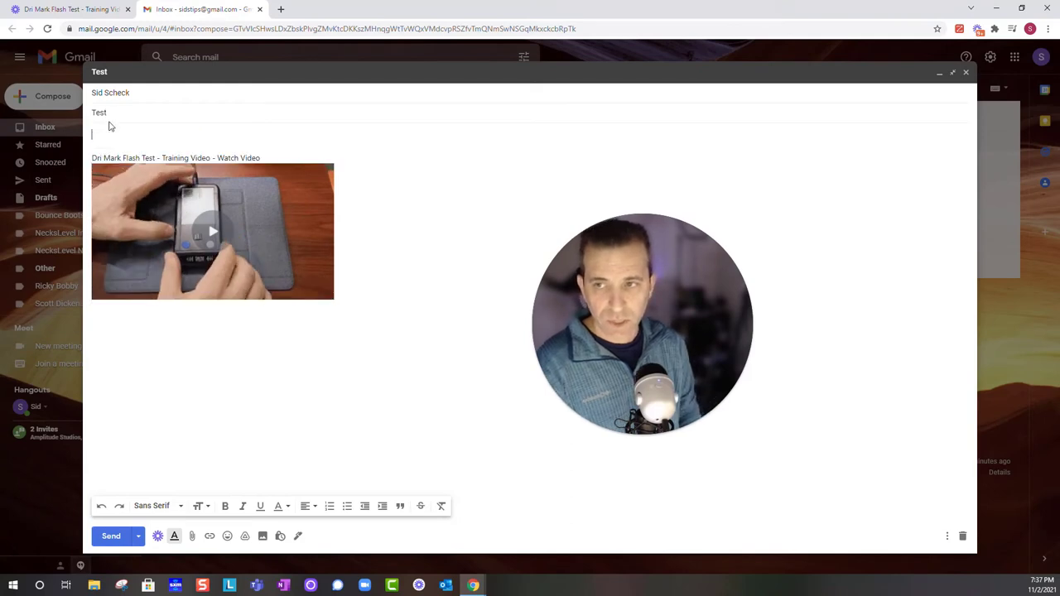
text(This is a test)
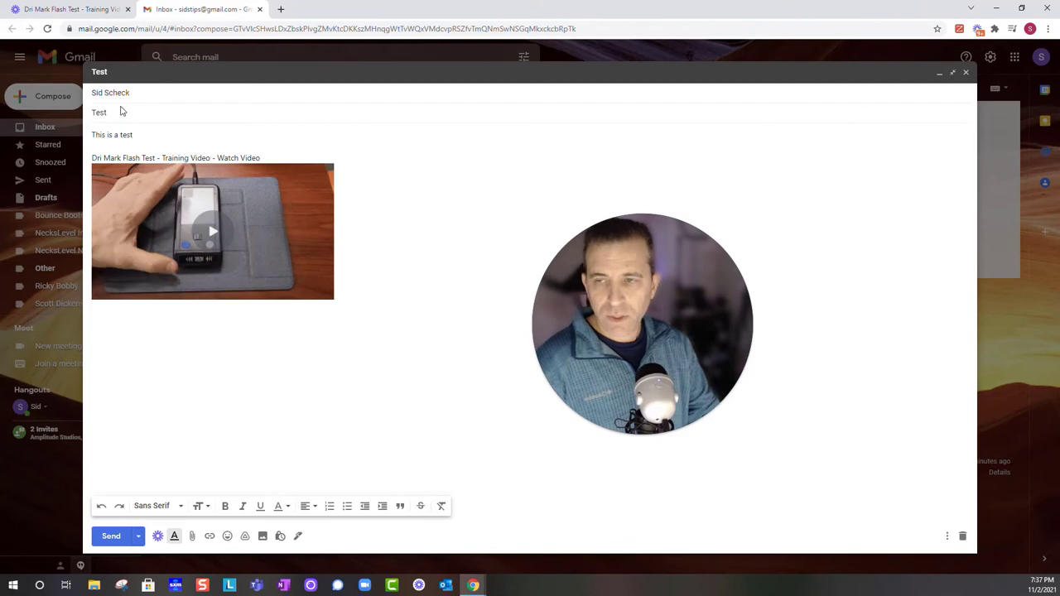
click(110, 536)
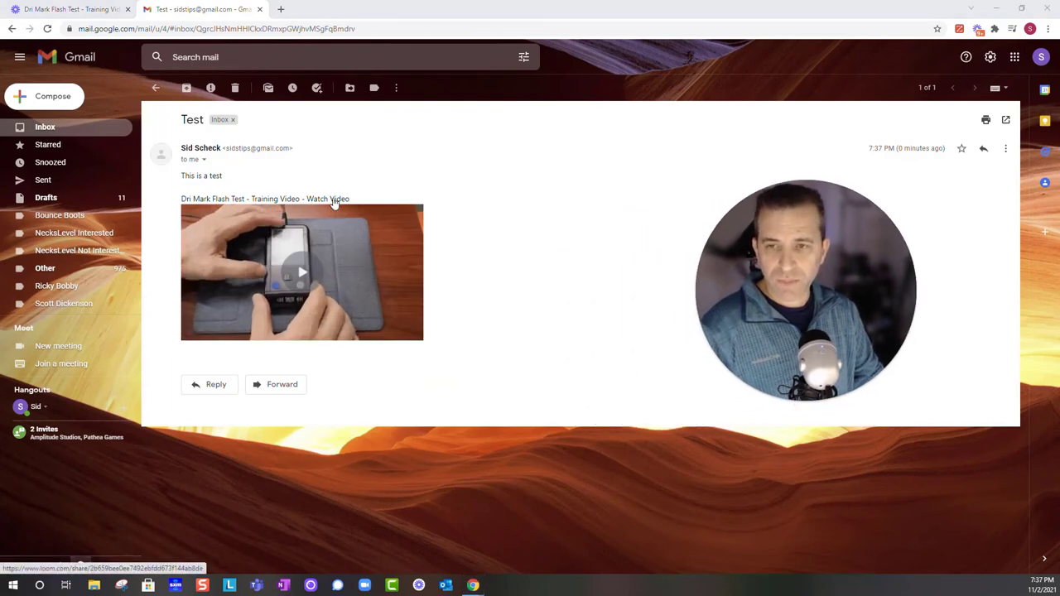
Step: Open the emailed Watch Video link in an incognito window and begin a viewer comment
right_click(327, 199)
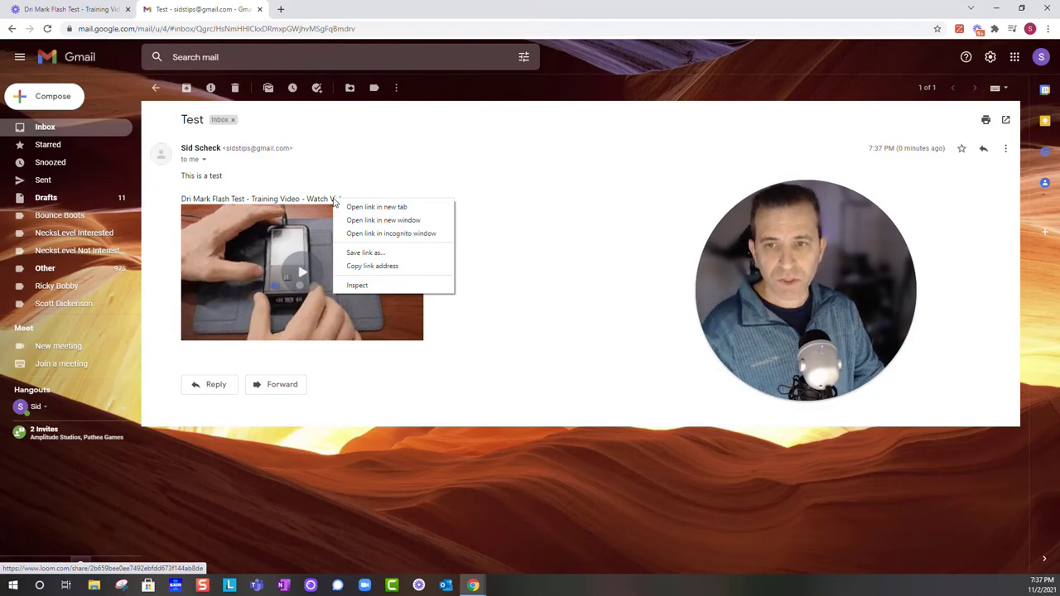
click(390, 232)
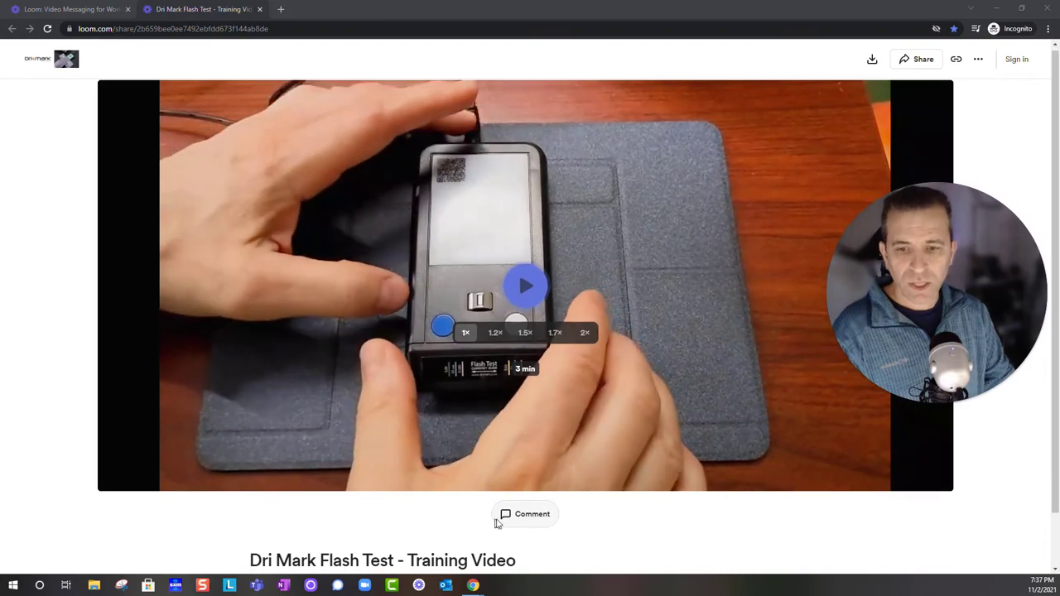
scroll(down, 3)
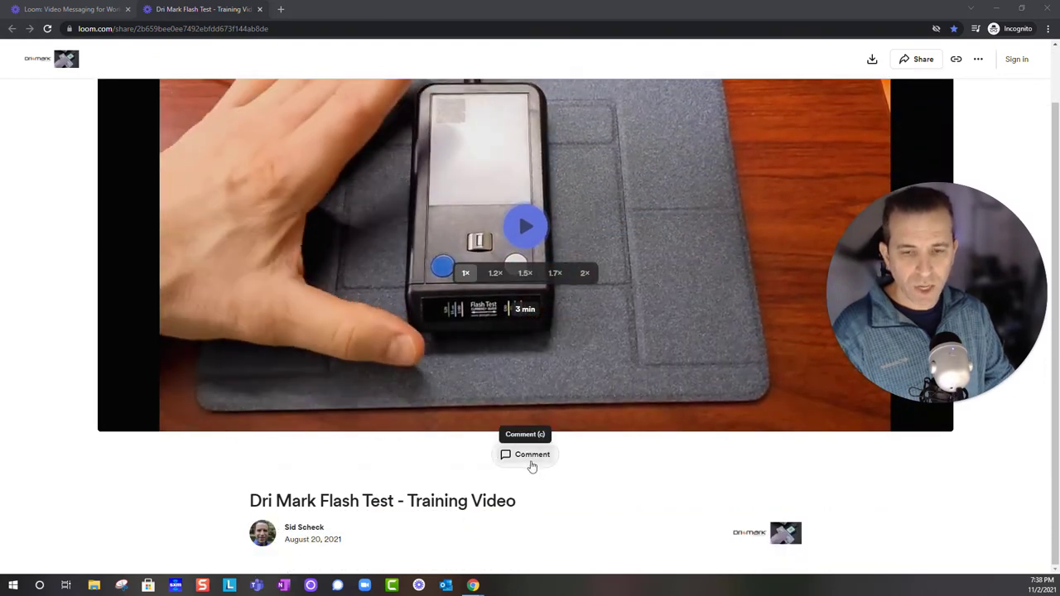
click(525, 454)
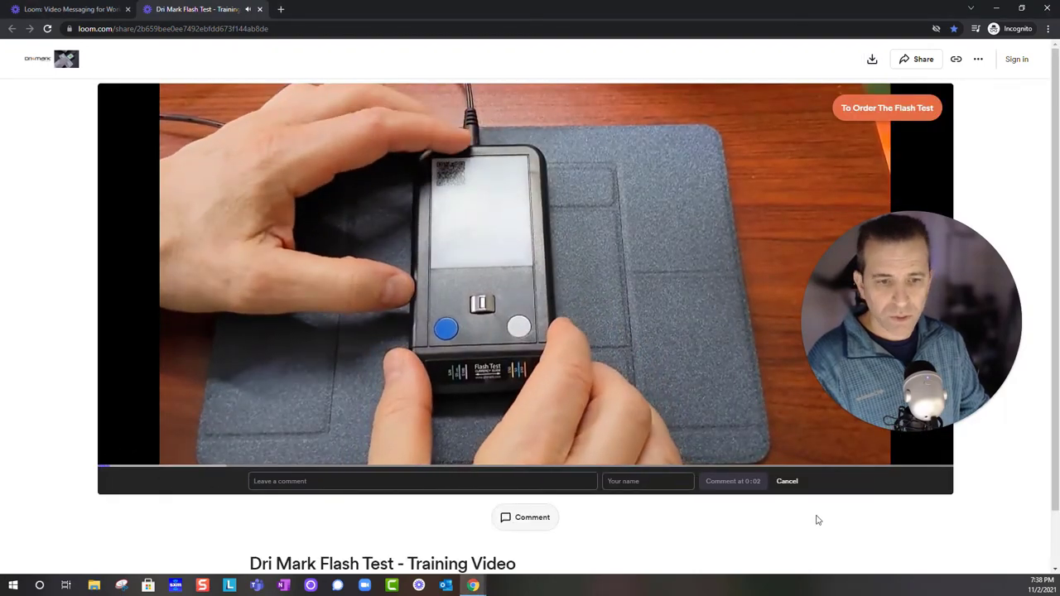
Step: Cancel the viewer comment and return to the signed-in owner page for the training video
click(786, 481)
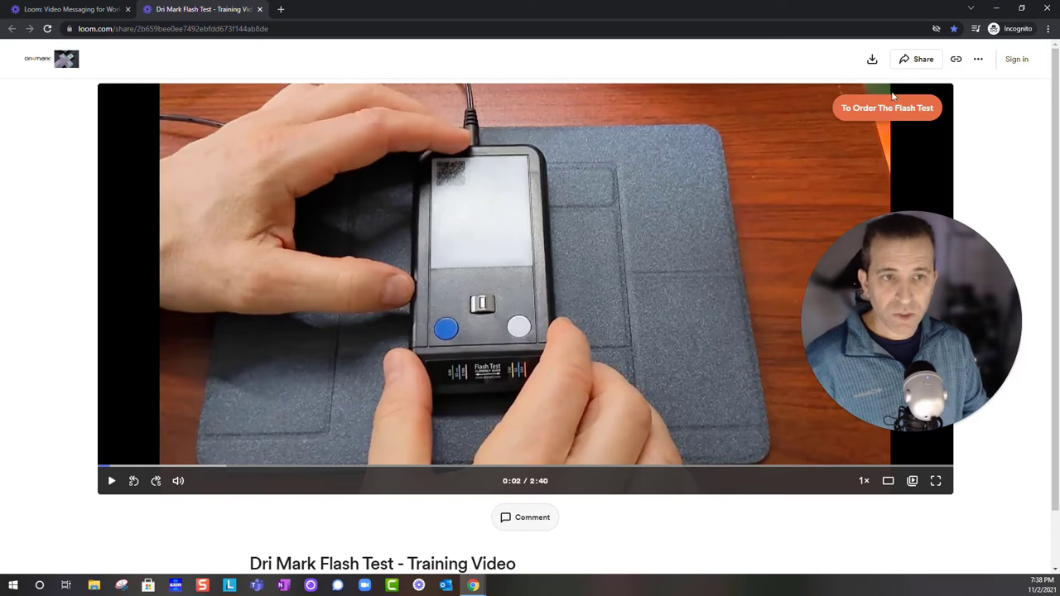
click(887, 108)
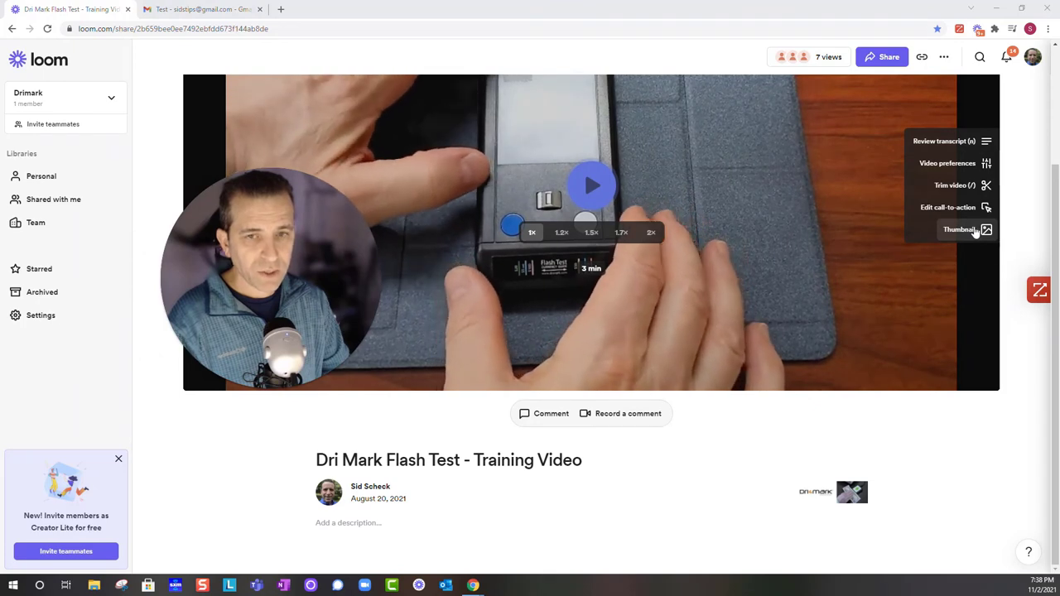
Step: Enable the Emoji Reactions toggle in the training video's preferences
click(961, 229)
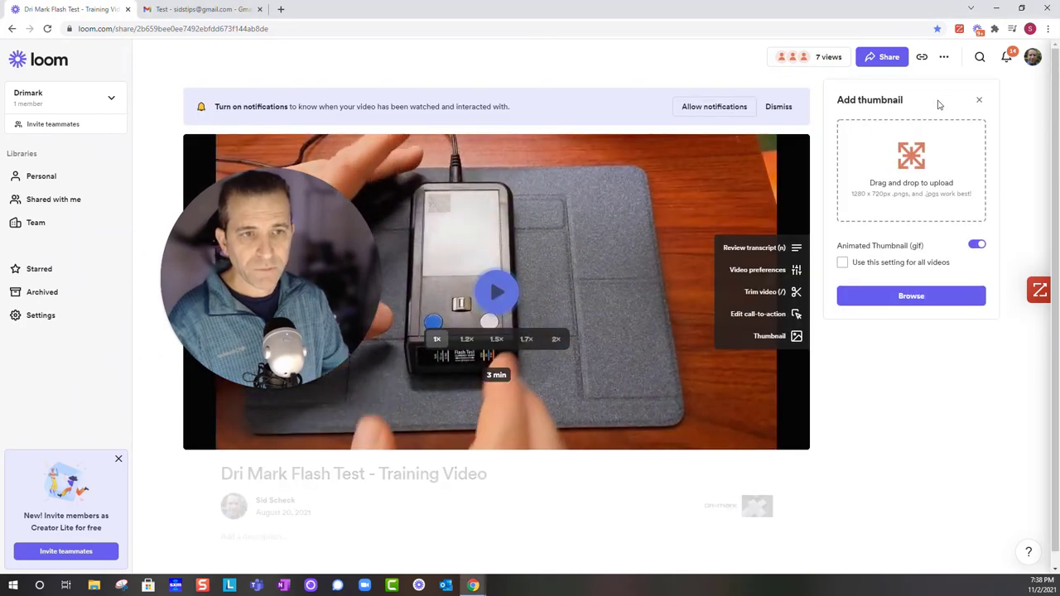
click(978, 99)
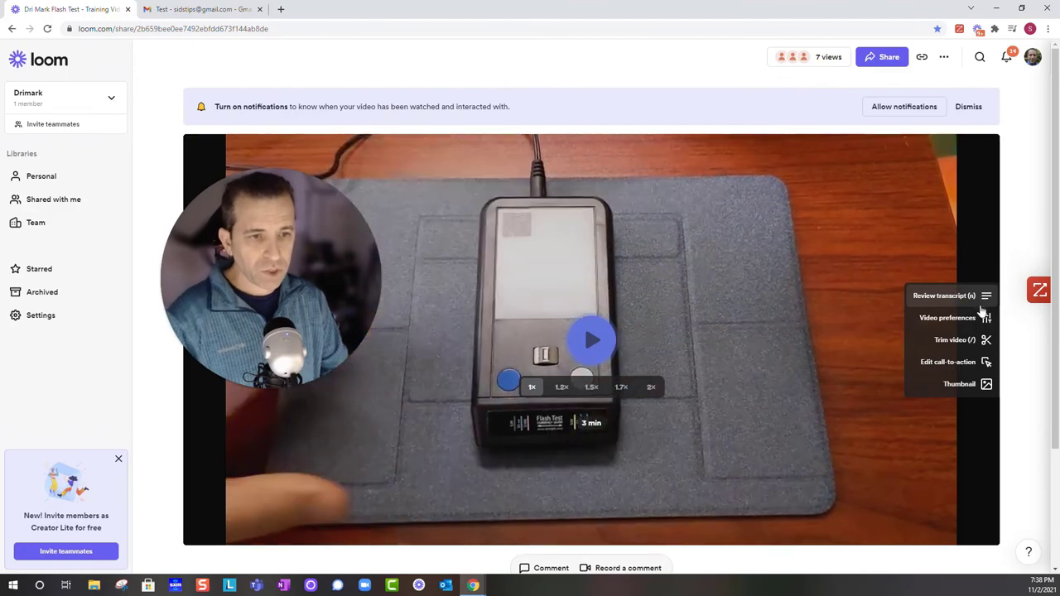
click(947, 317)
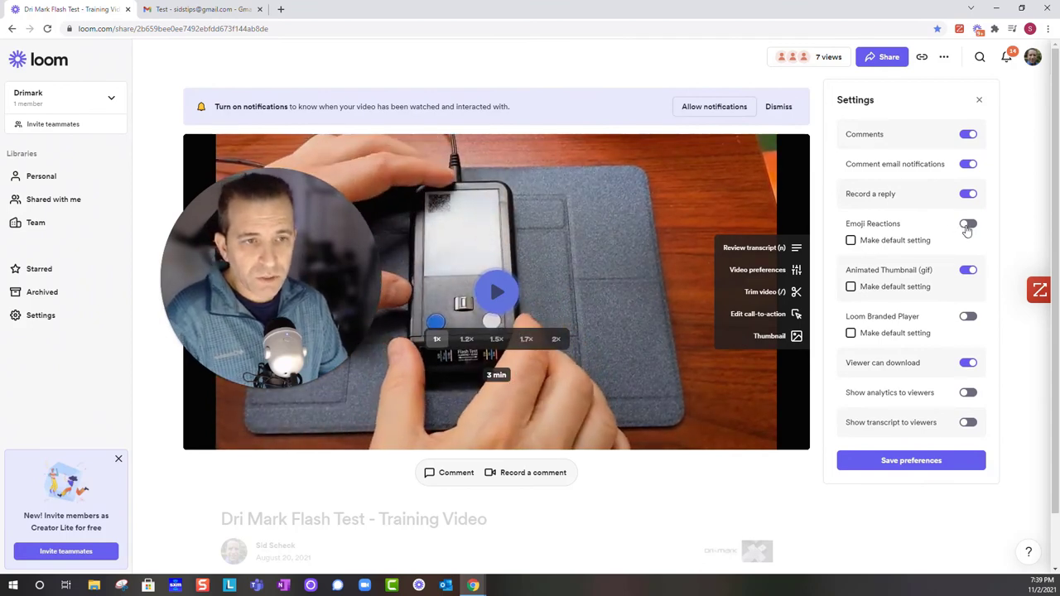
click(967, 223)
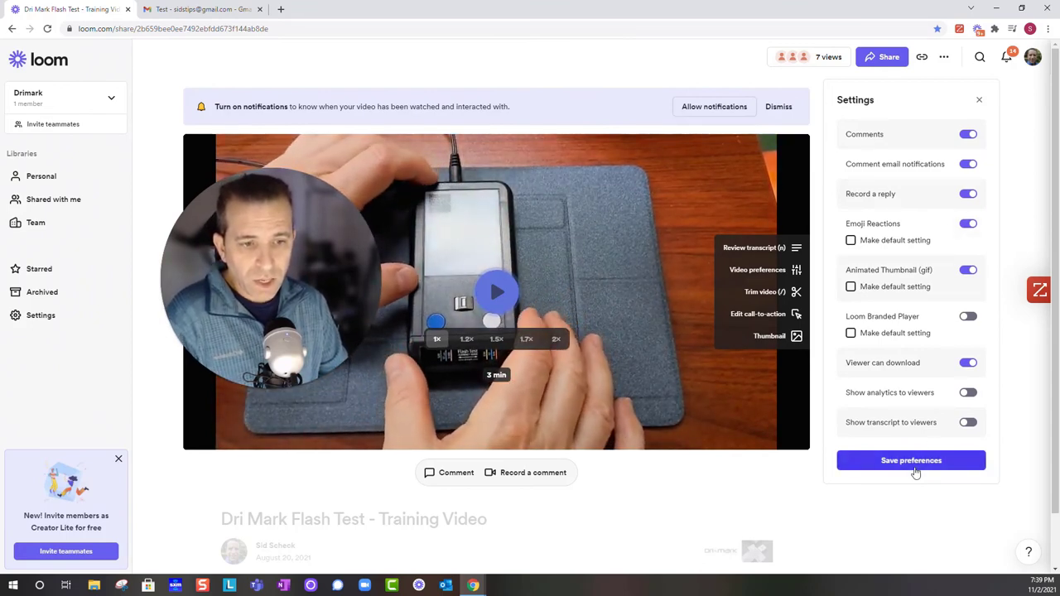
Step: Save the preferences, then open a comment box beside the emoji bar on the incognito viewer page
click(911, 461)
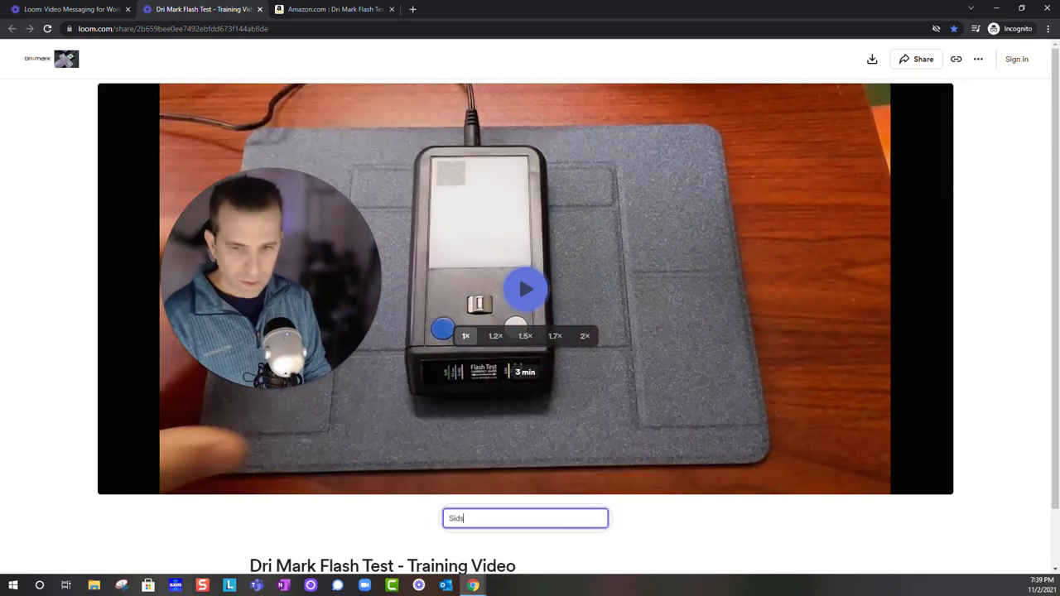
scroll(down, 3)
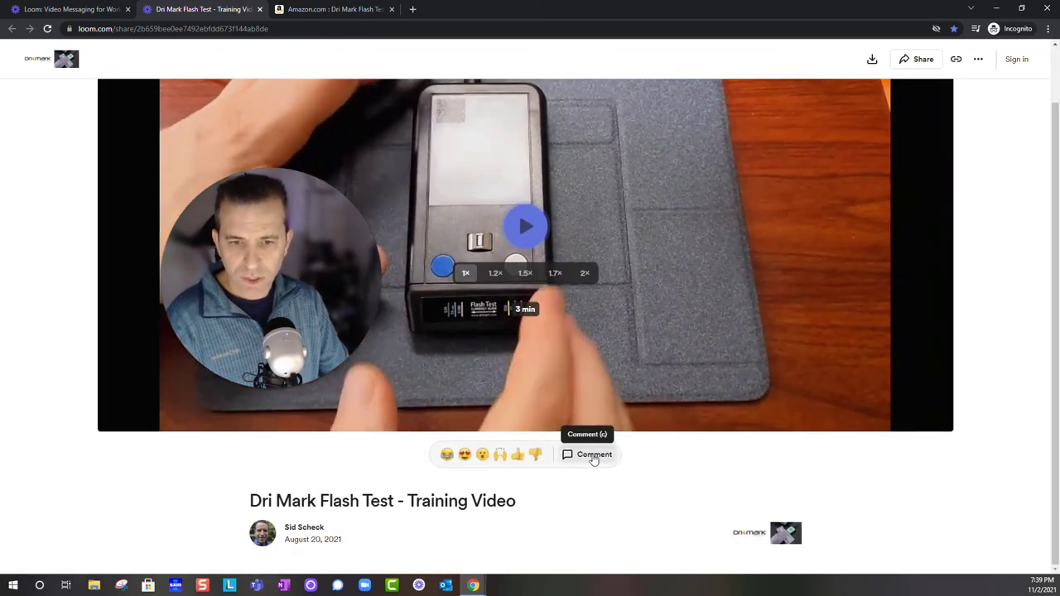
click(594, 454)
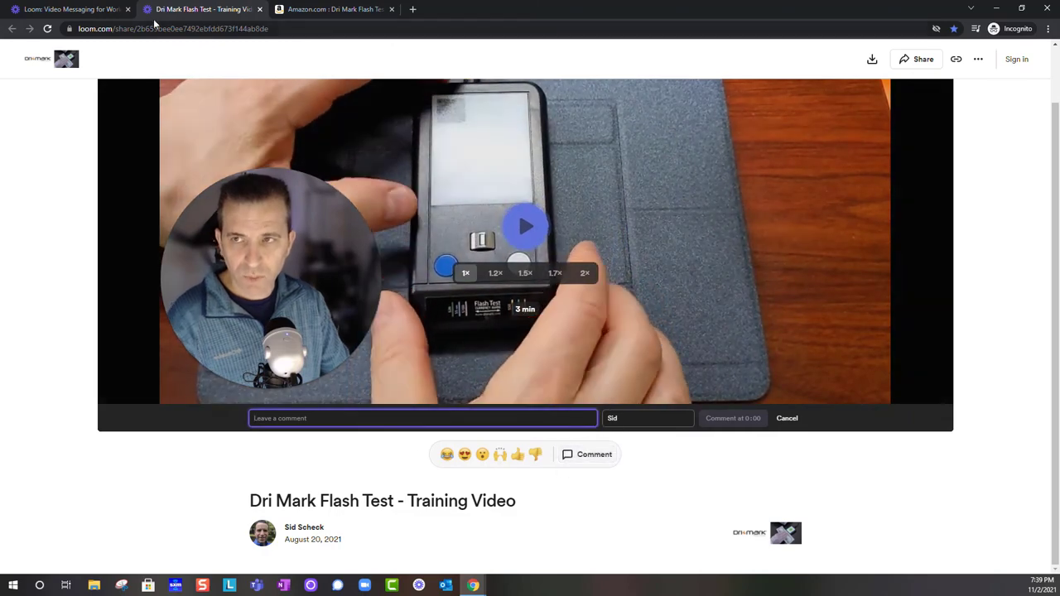